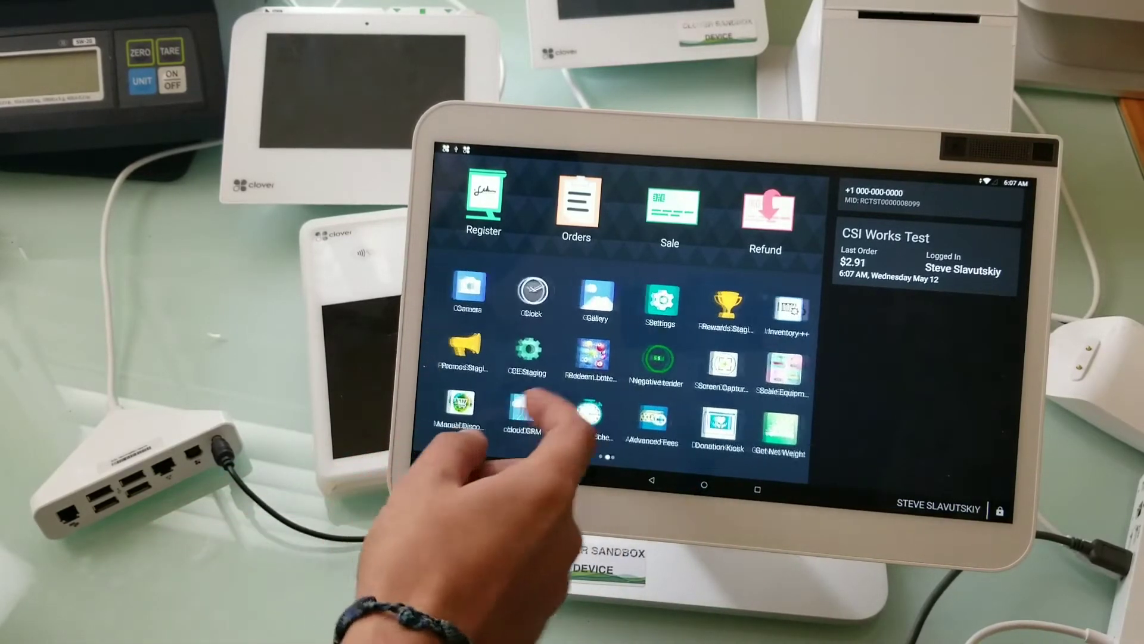
Step: Grant Variable Price Barcode Parser accessibility access in Settings and return to the home screen
click(660, 301)
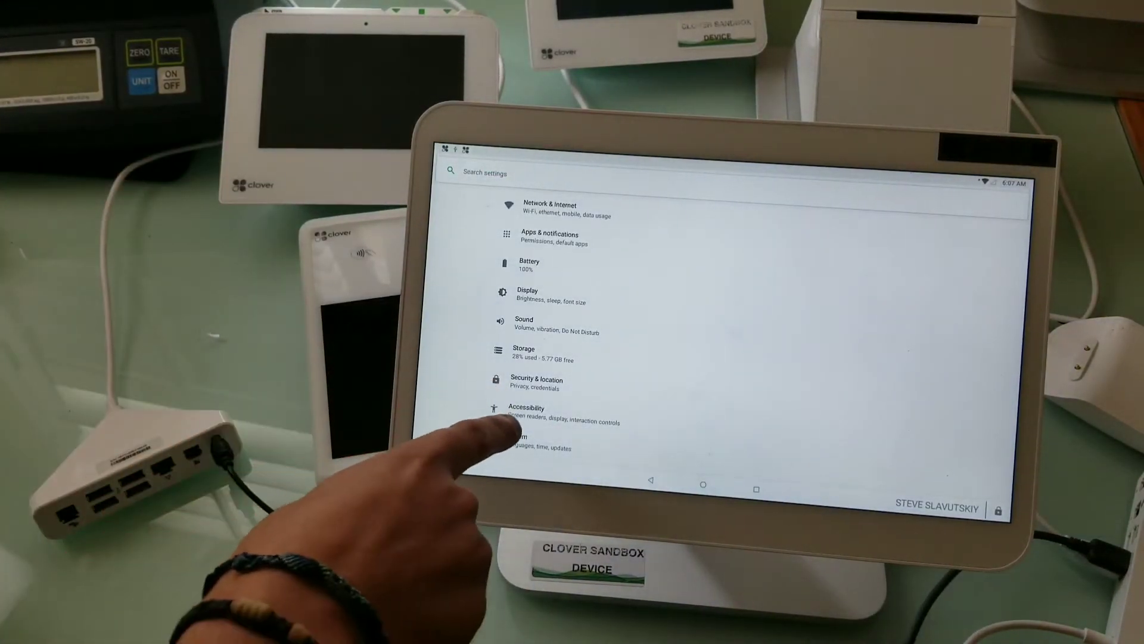
click(527, 408)
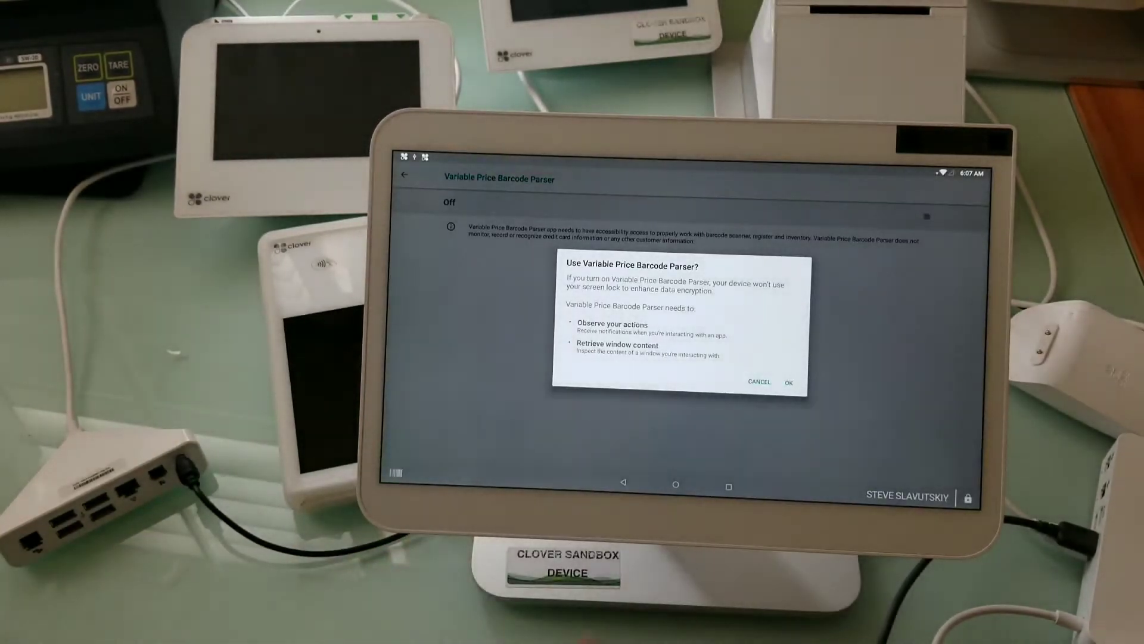
click(789, 382)
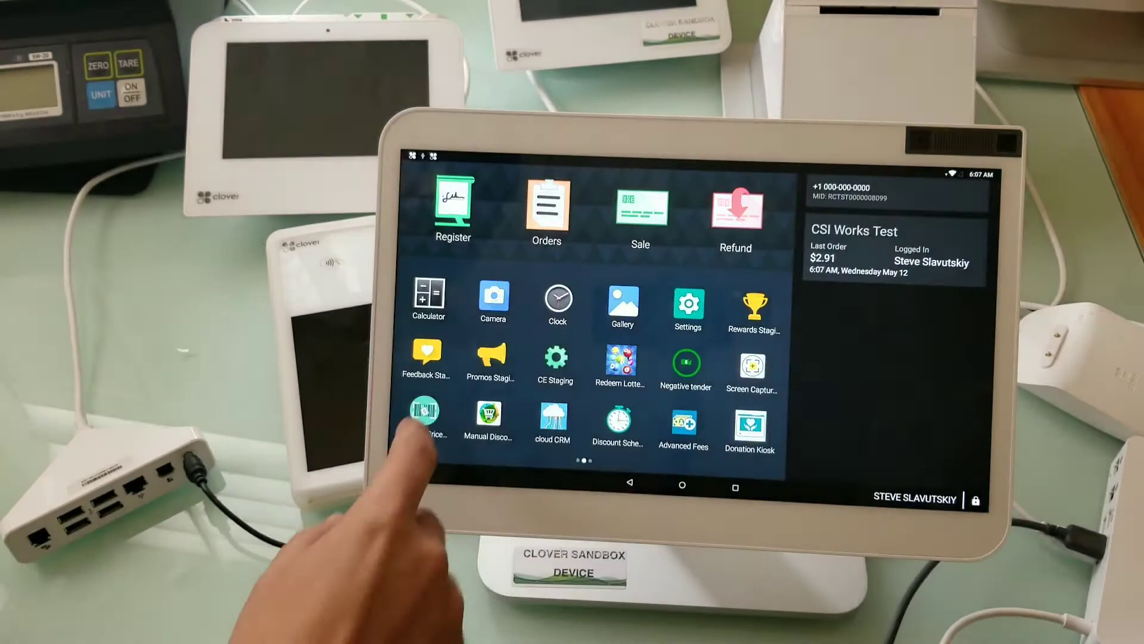
click(427, 416)
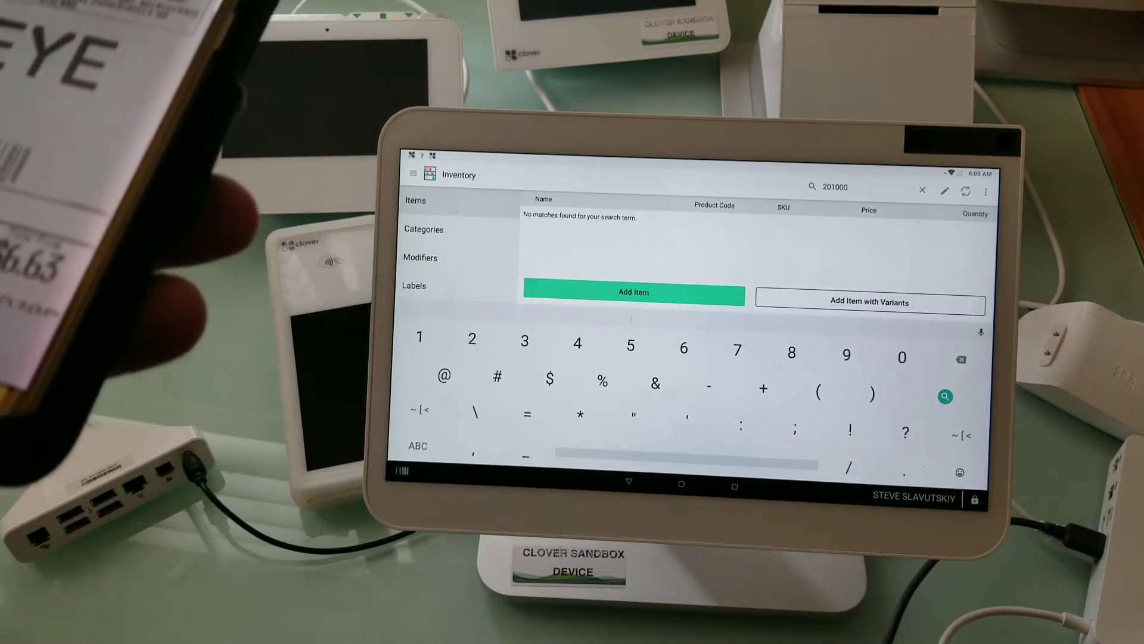
Step: Start a new inventory item after the 201000 search finds no matches
click(634, 293)
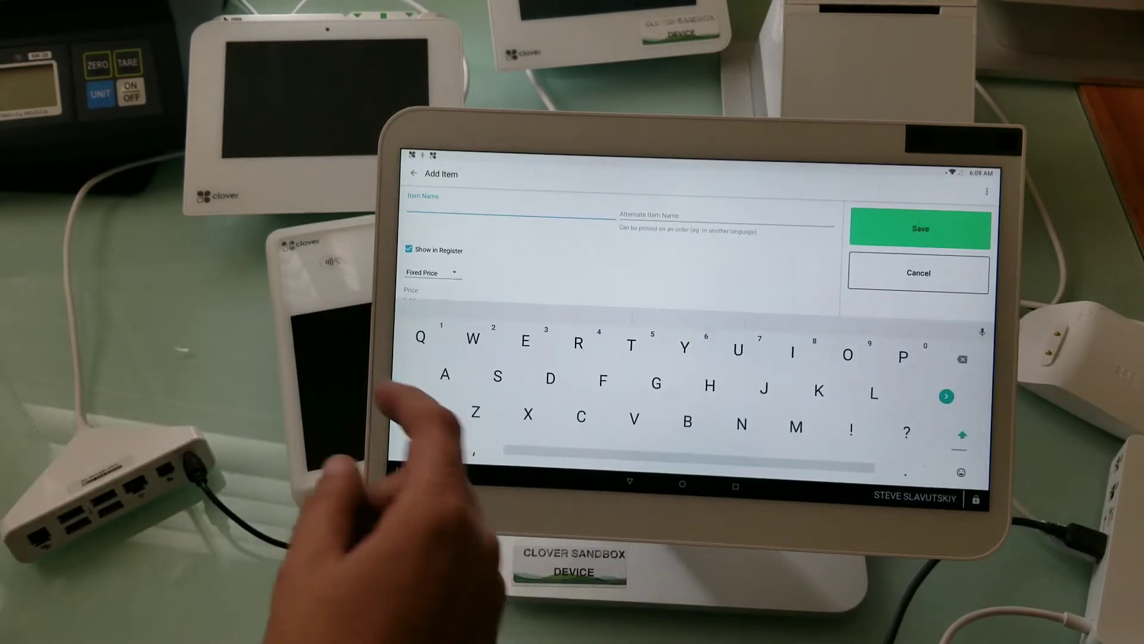
Step: Name and save the new Beef item, then clear the 201000 search from the list
text(Bee)
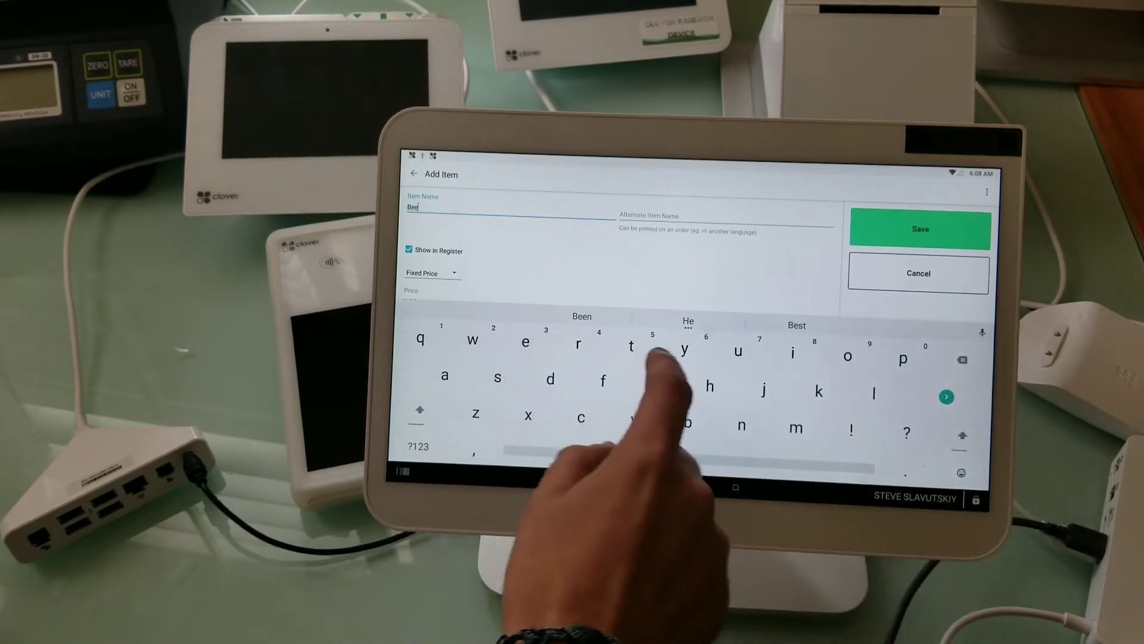
text(f)
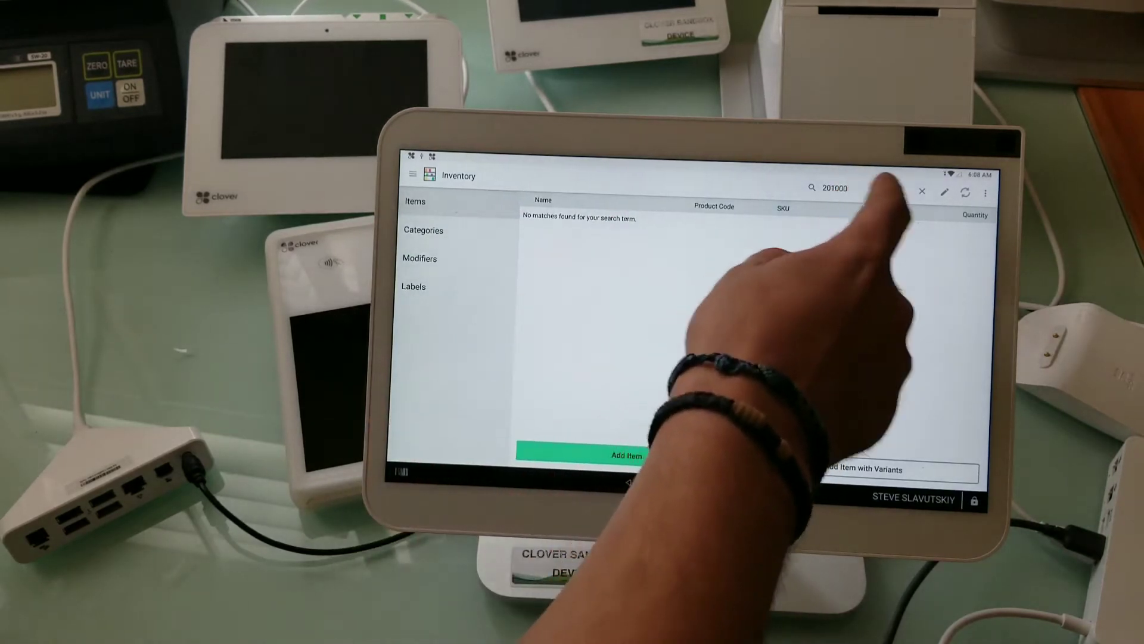
click(627, 453)
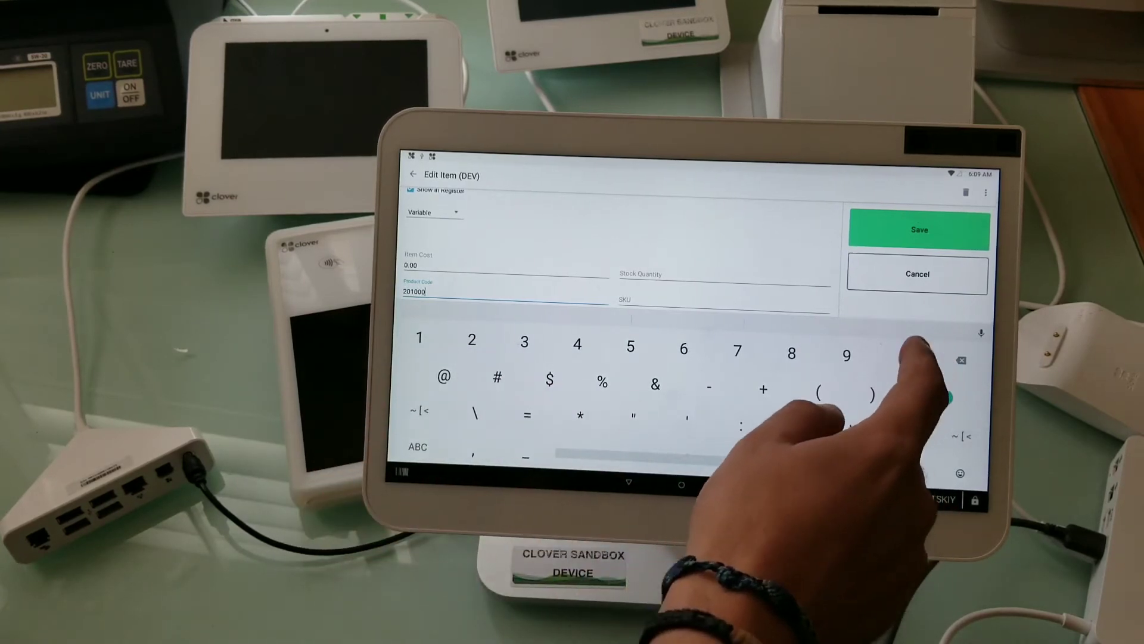
Step: Set the item to variable pricing with product code 201000 and save it
click(917, 230)
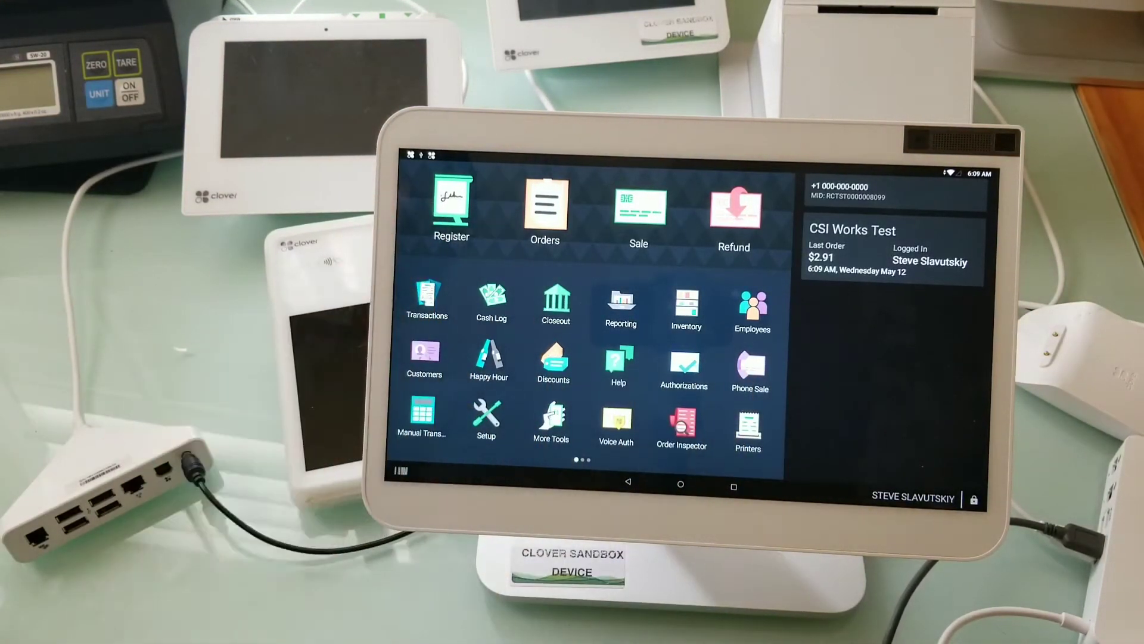
Step: Scan Beef Ribeye Steak at $6.63 into a Register order and accept the large party fee, totalling $7.56
click(451, 201)
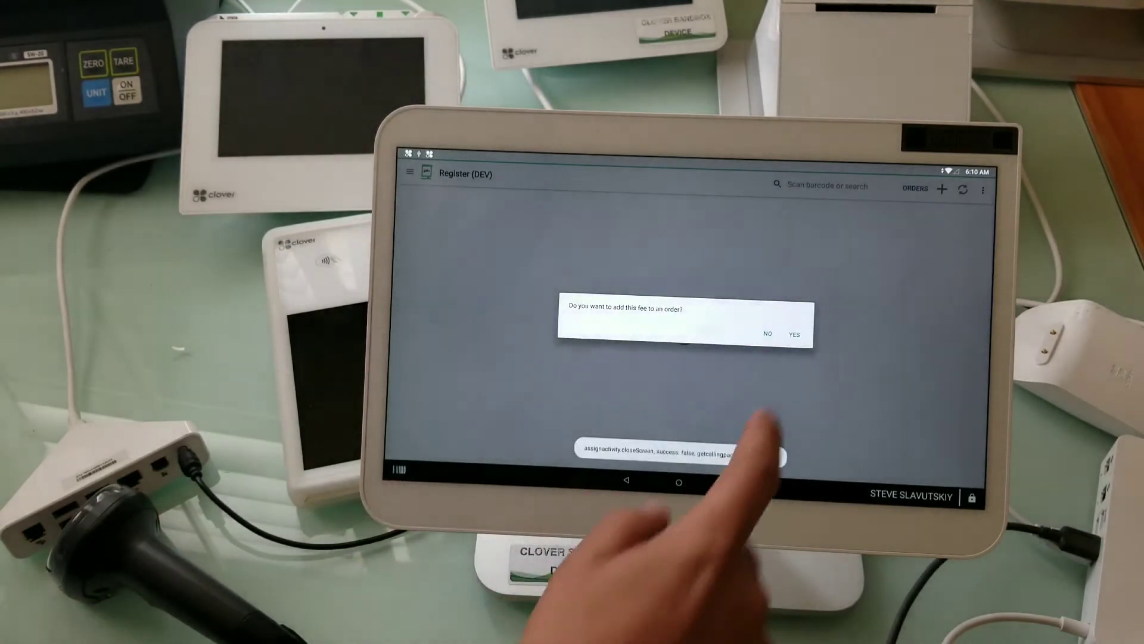
click(794, 335)
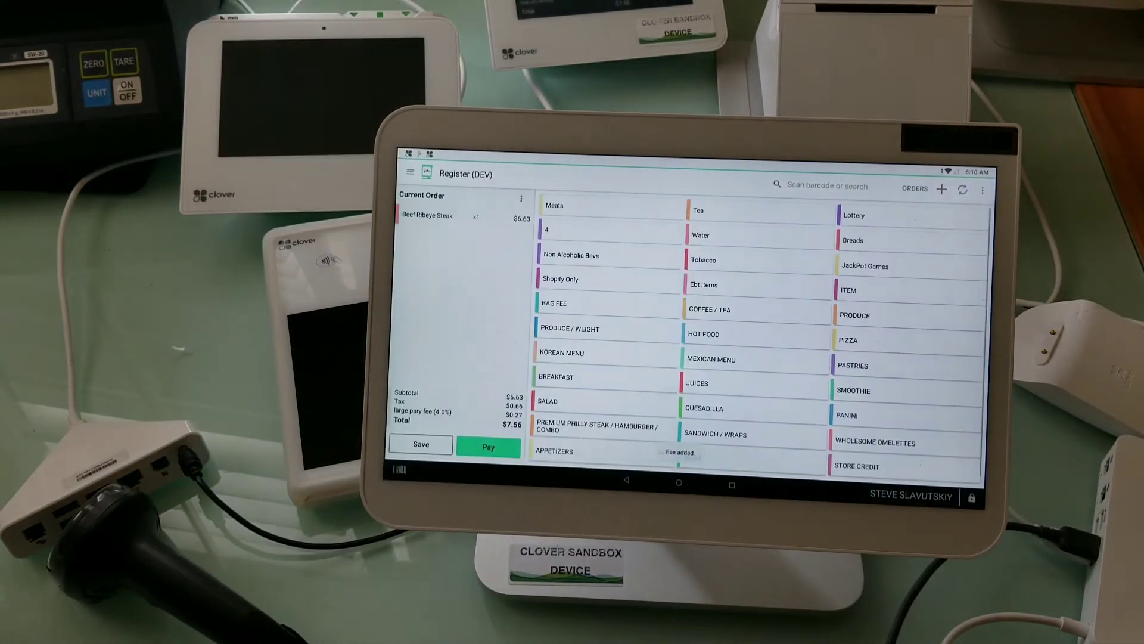